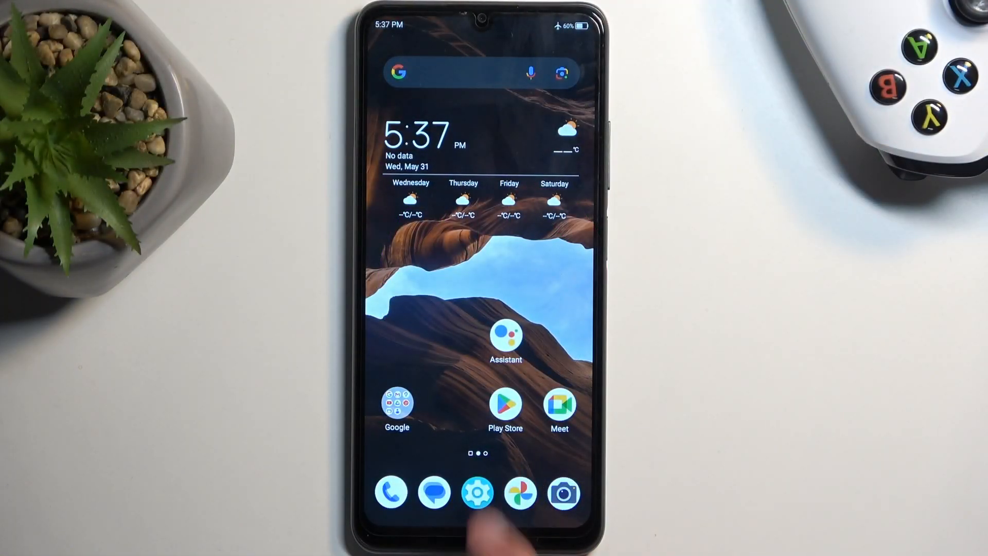
Go from Settings through System and update to the Reset options page.
left_click(478, 491)
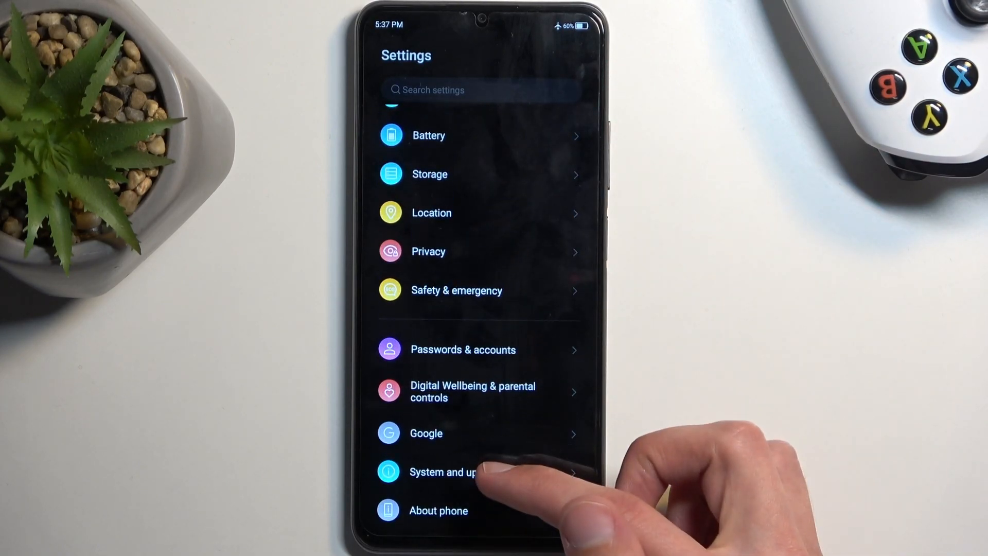
left_click(441, 471)
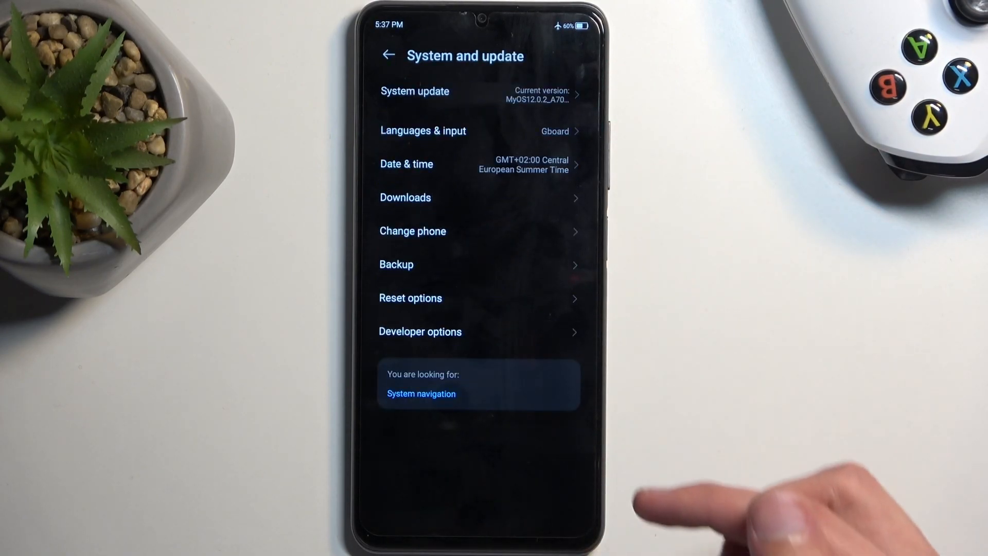
left_click(410, 298)
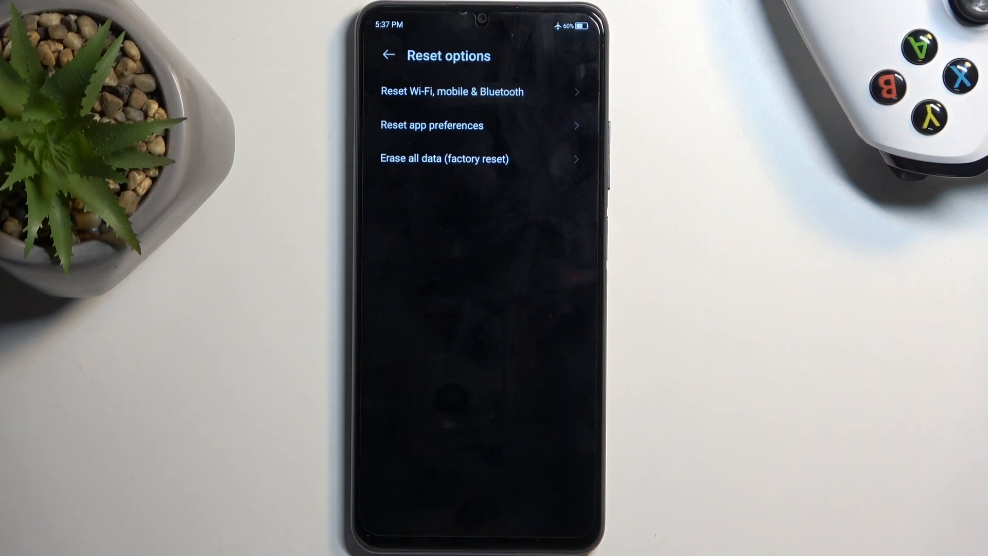
Choose 'Erase all data (factory reset)' to view the internal storage erase warning.
left_click(443, 158)
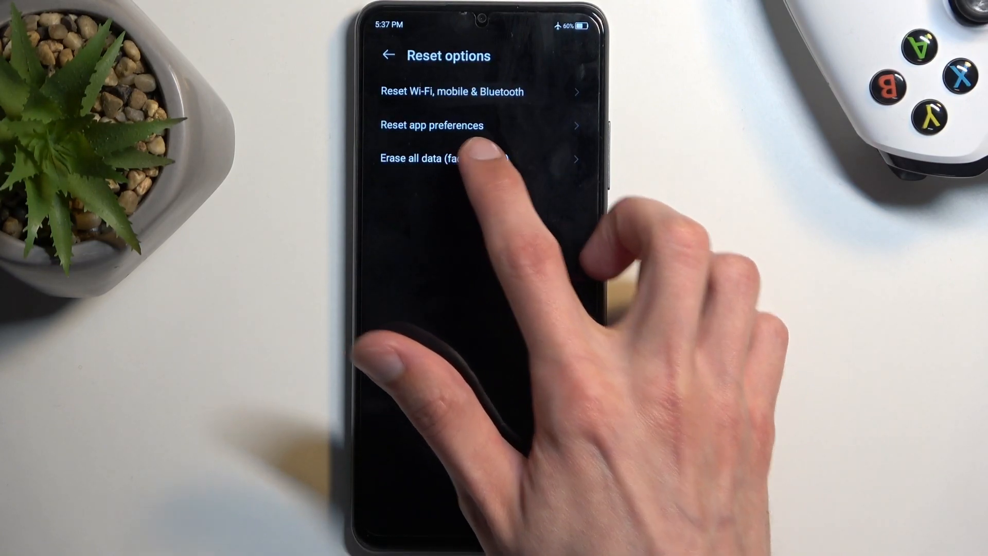
left_click(457, 158)
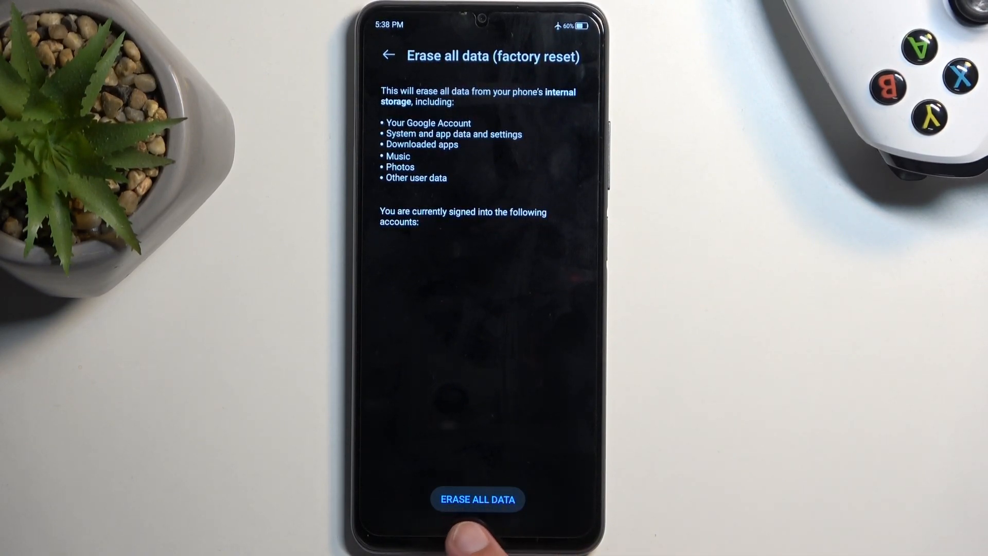
Start erasing all data and confirm with the saved unlock pattern.
left_click(477, 499)
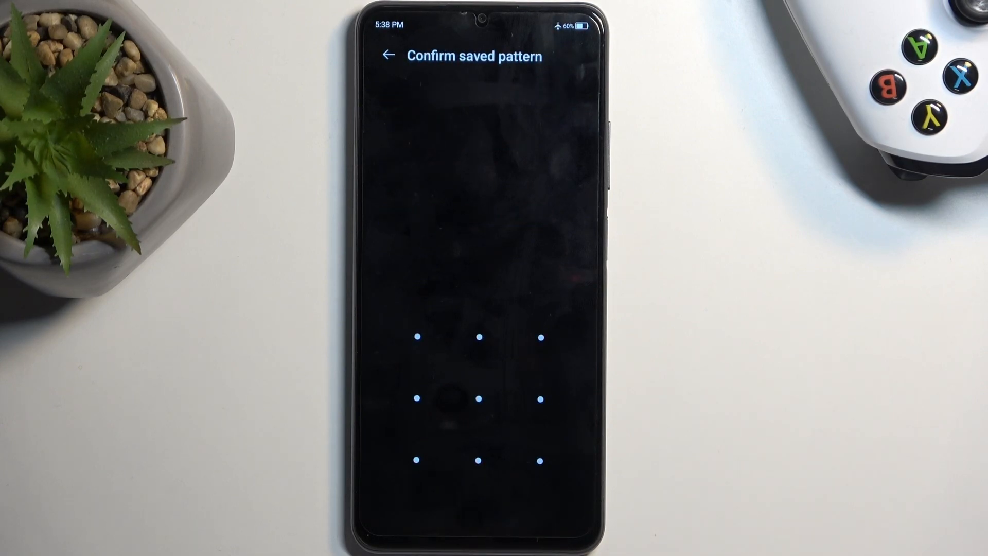
left_click_drag(418, 337, 418, 460)
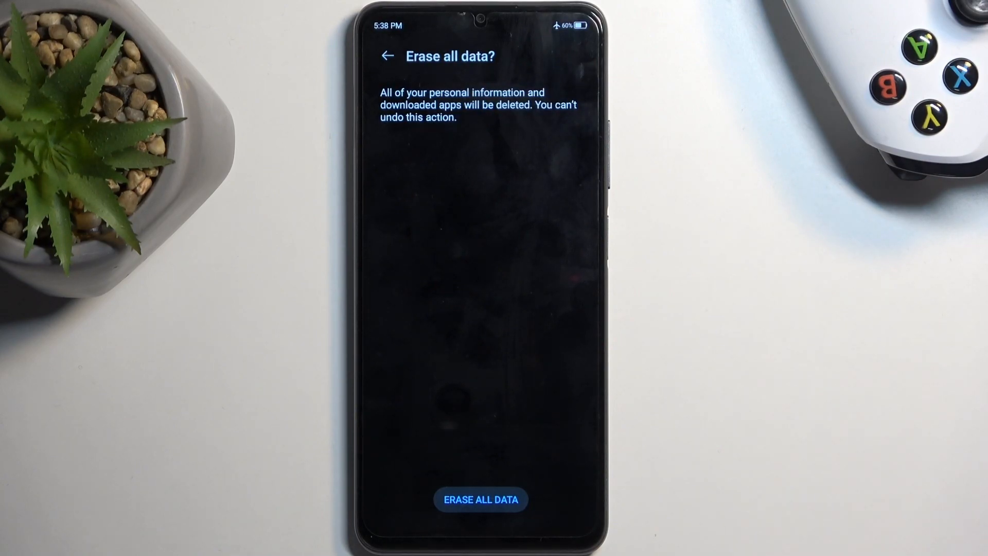
Confirm 'Erase all data?' so the factory reset starts and the screen goes dark.
left_click(480, 499)
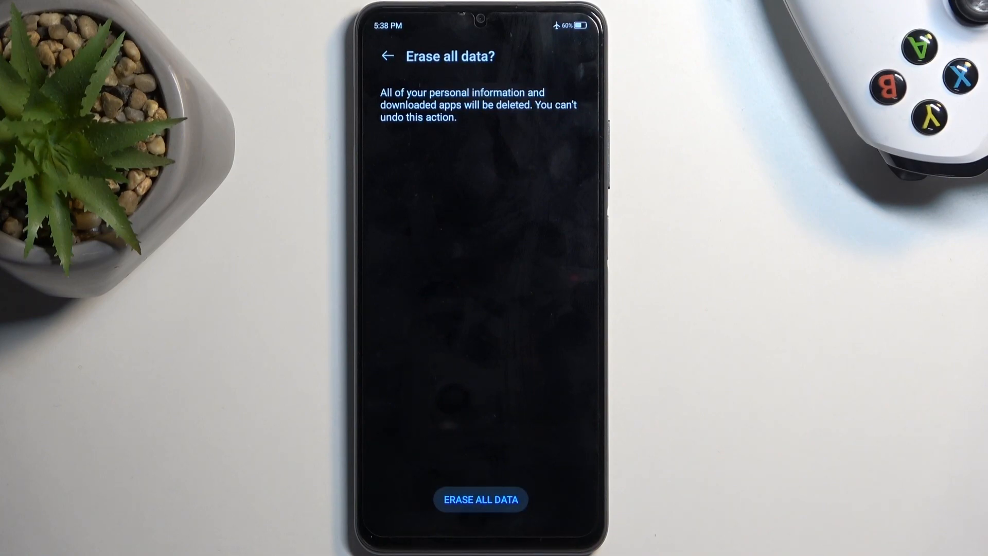
left_click(481, 499)
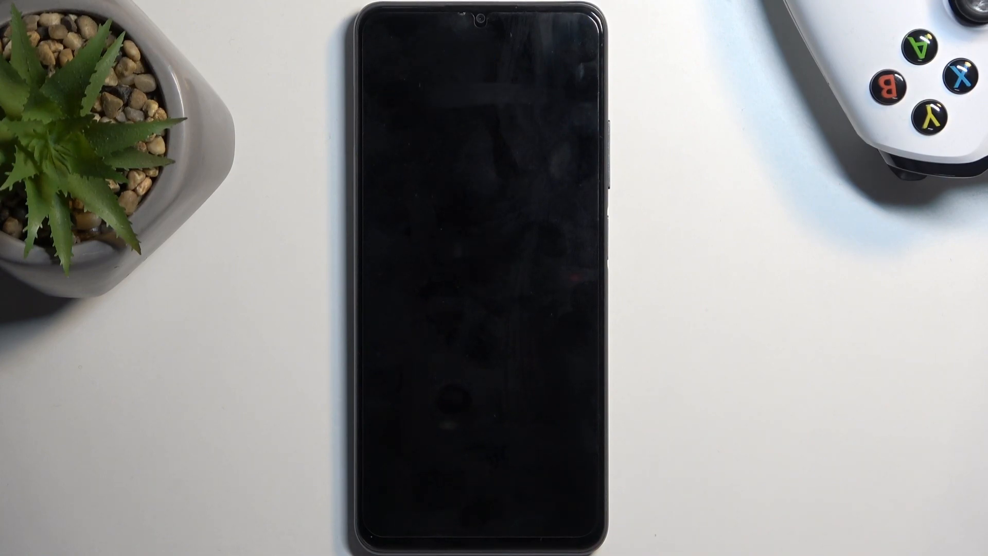